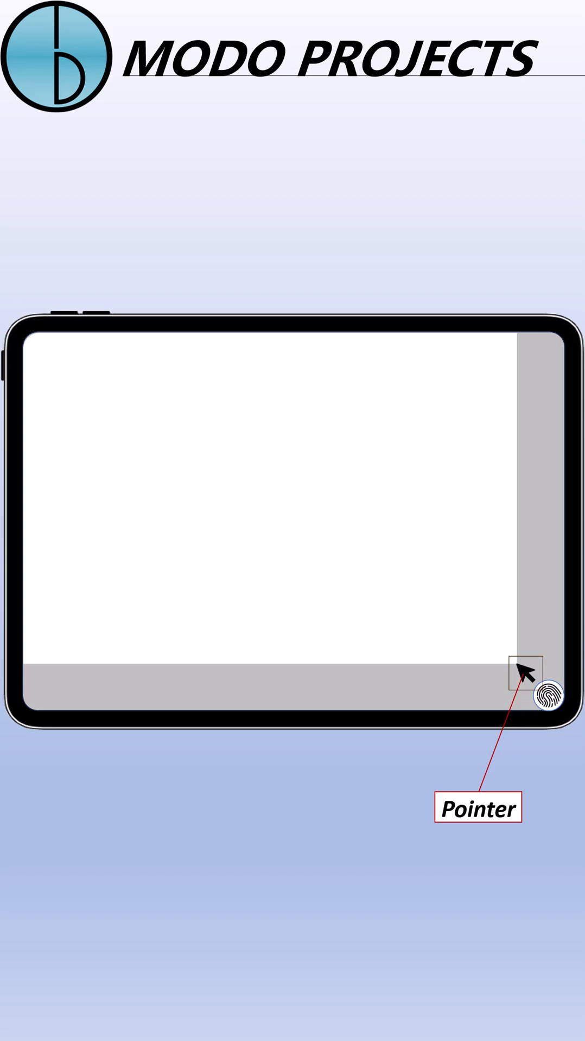
Step: Start the demo showing the Touchscreen-Pointer title, 'Application: Cursor' line and keyboard on the tablet
left_click(541, 698)
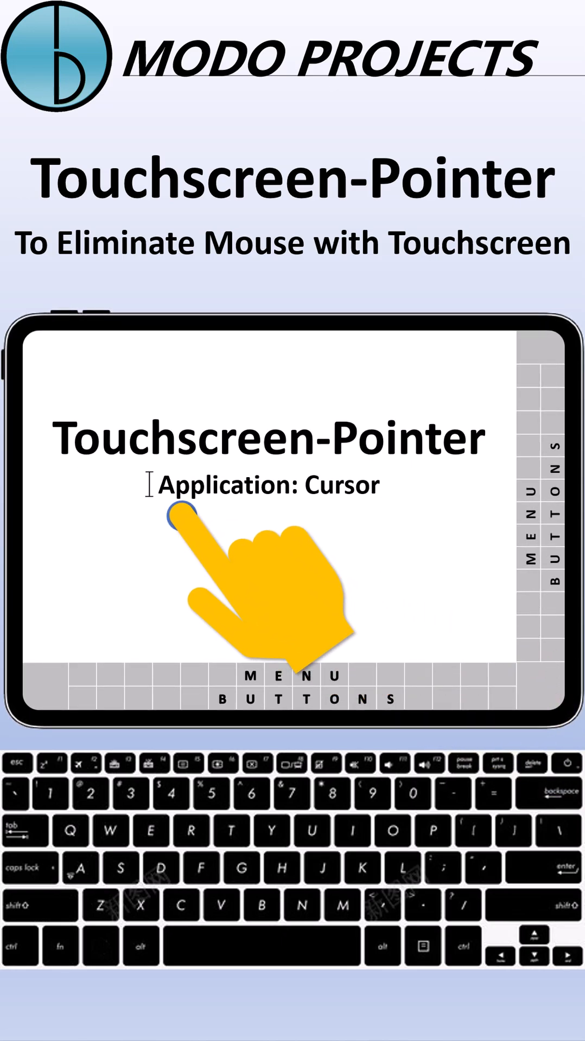
Step: Slide the I-beam text cursor from before 'Application' toward the end of 'Cursor'
double_click(219, 485)
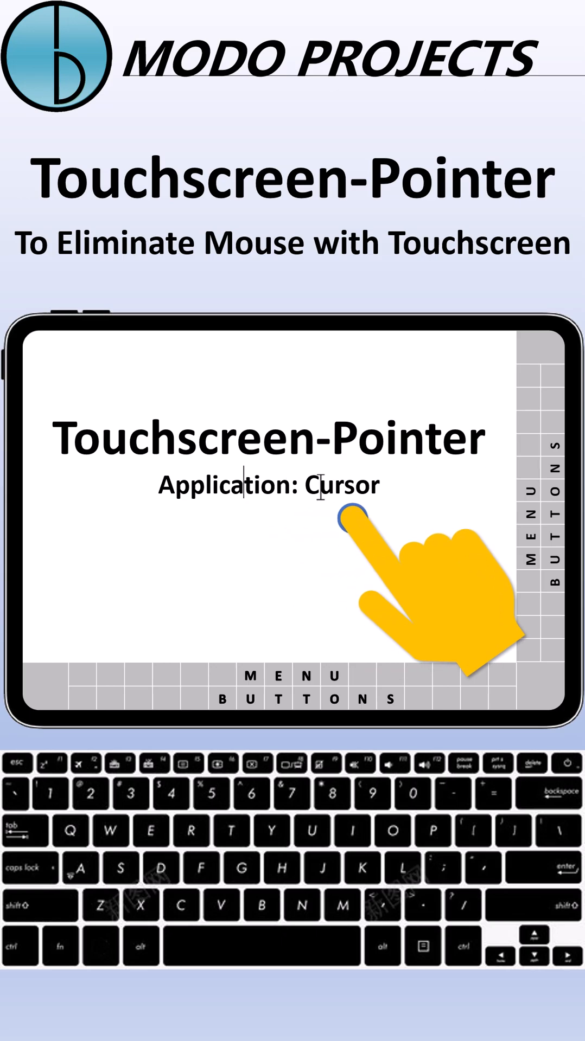
mouse_move(395, 514)
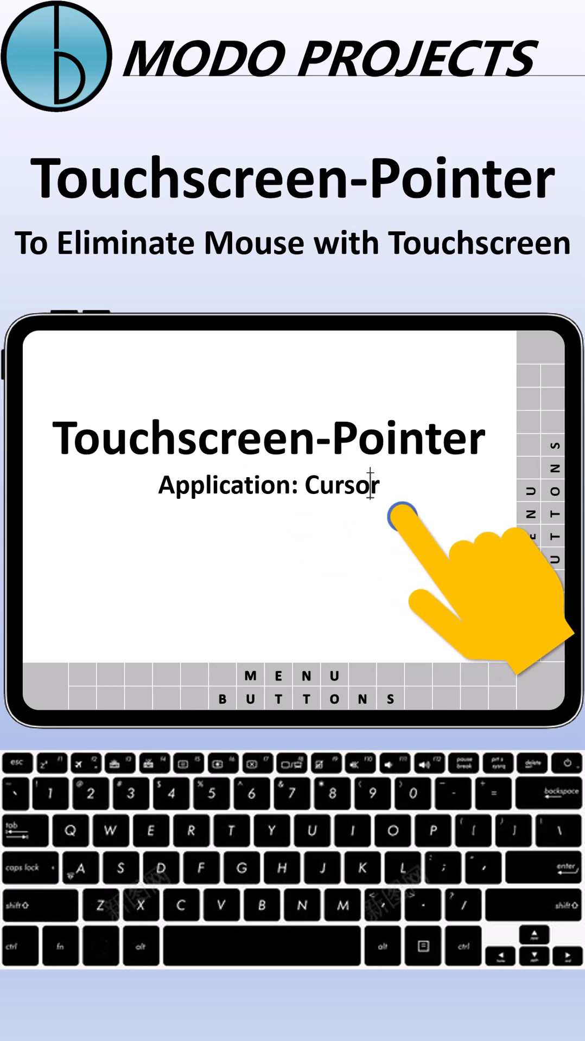